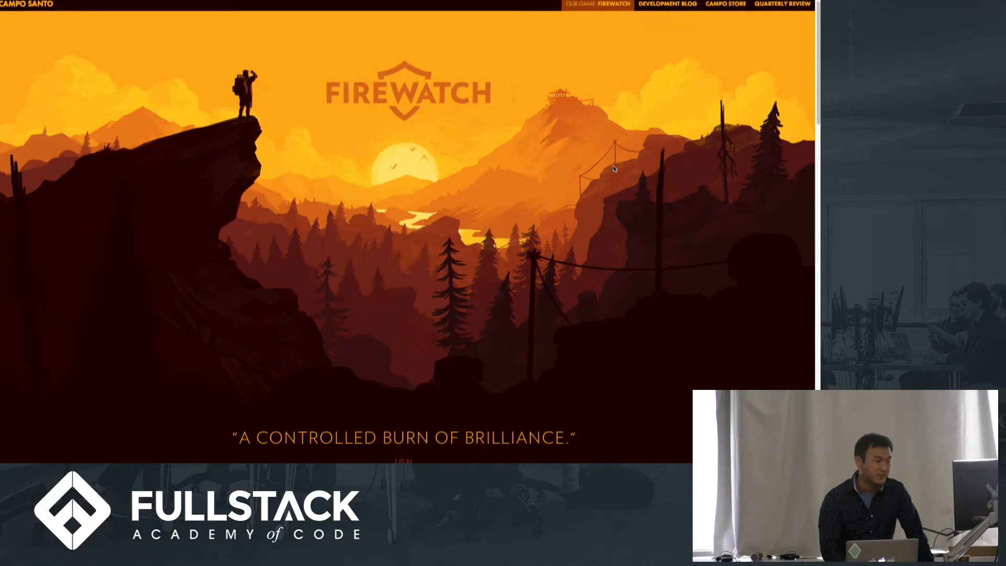
Step: Scroll the parallax example page, then advance the slides to Style Obj
{"action": "scroll", "scroll_direction": "down", "scroll_amount": 3}
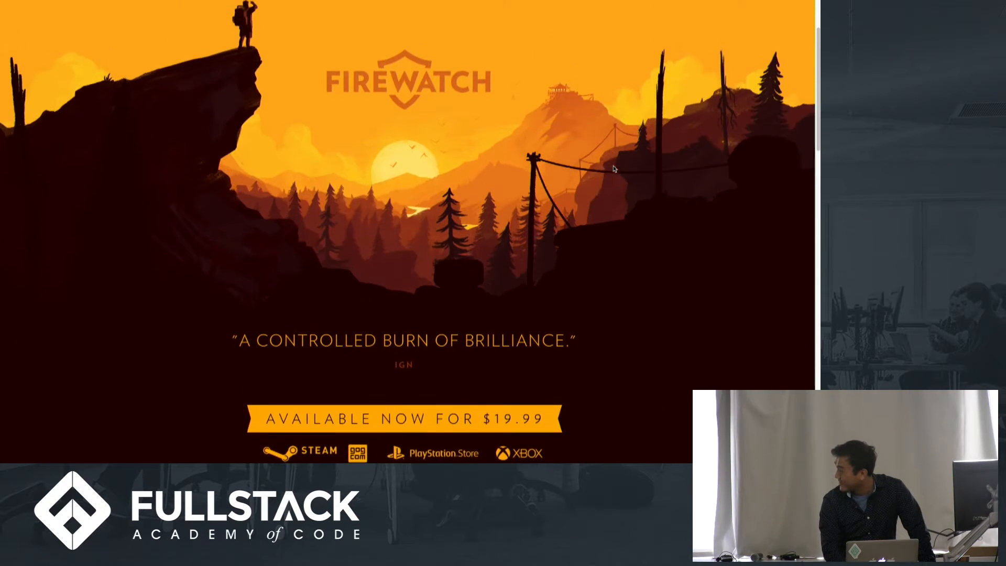
{"action": "scroll", "scroll_direction": "down", "scroll_amount": 3}
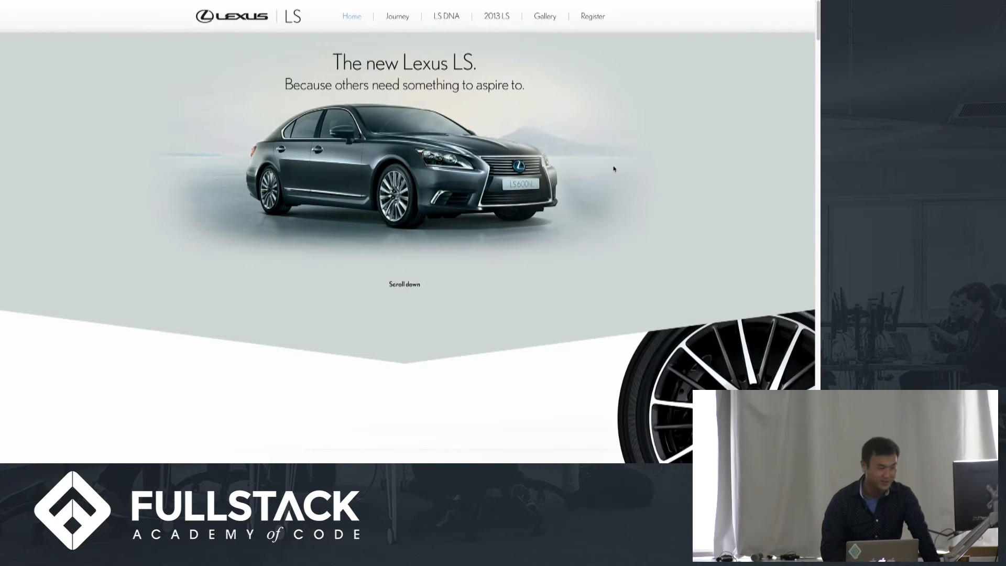
{"action": "scroll", "scroll_direction": "down", "scroll_amount": 3}
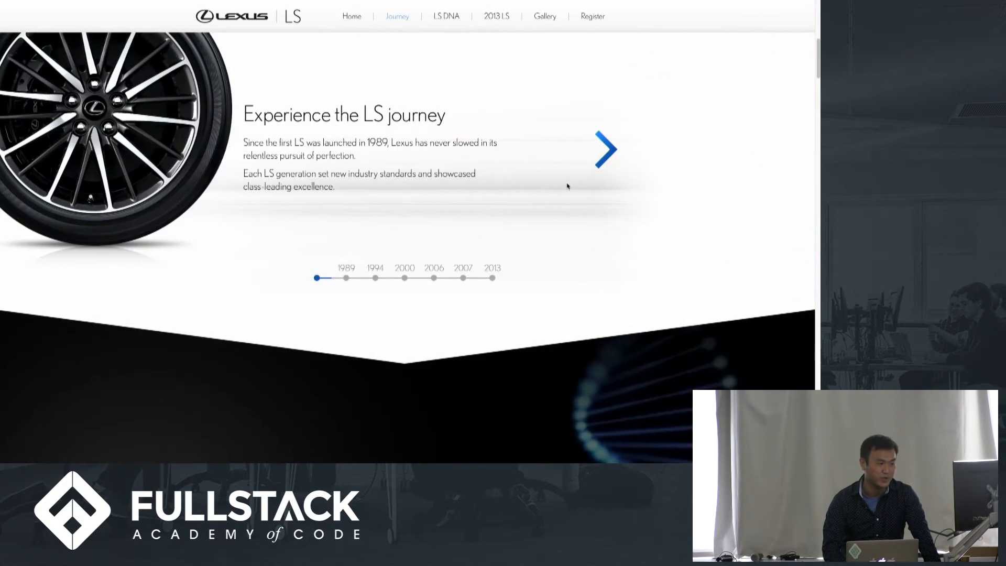
{"action": "left_click", "coordinate": [445, 17]}
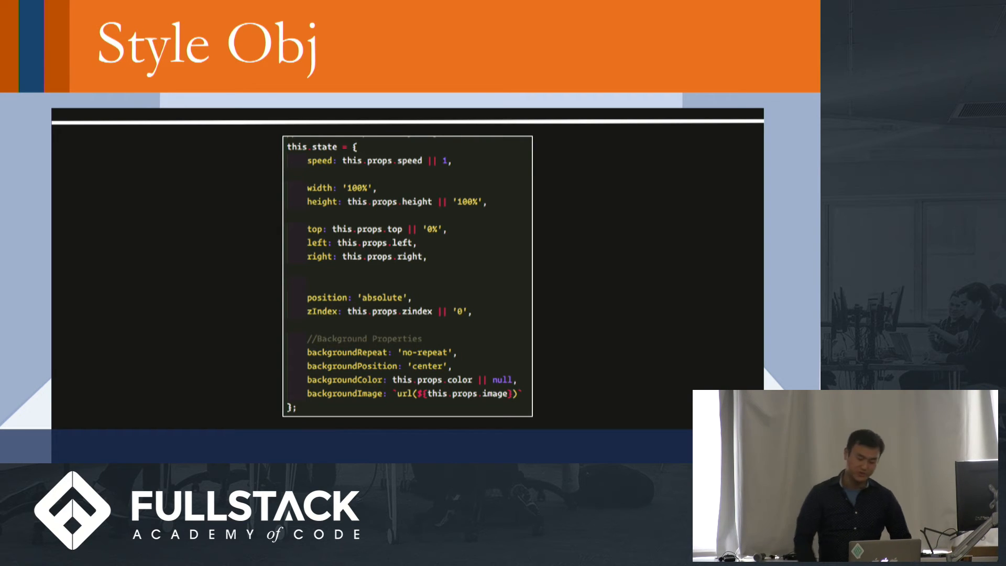
{"action": "key", "text": "Right"}
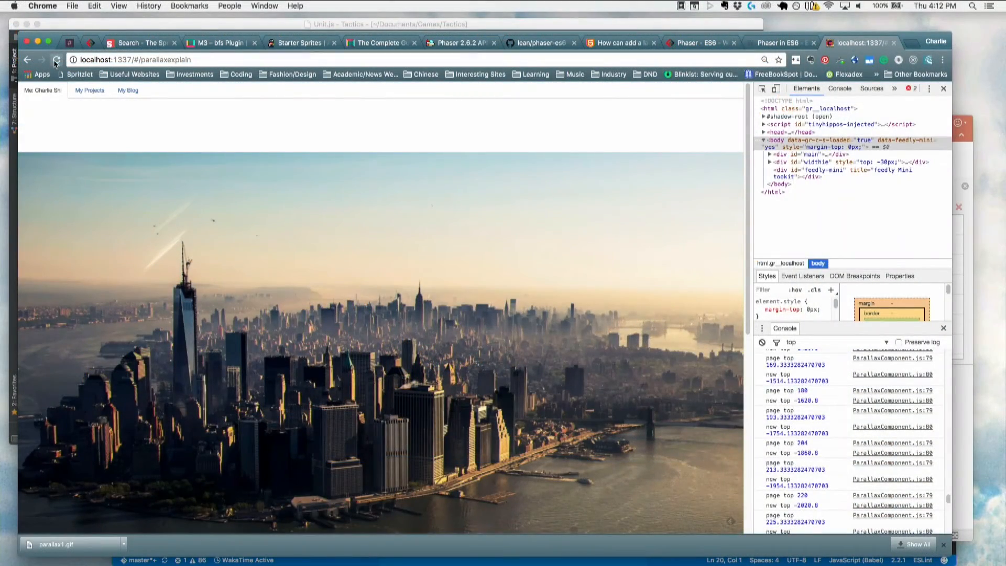
Step: Reload the localhost parallax explanation page and bring VS Code to the front
{"action": "left_click", "coordinate": [55, 59]}
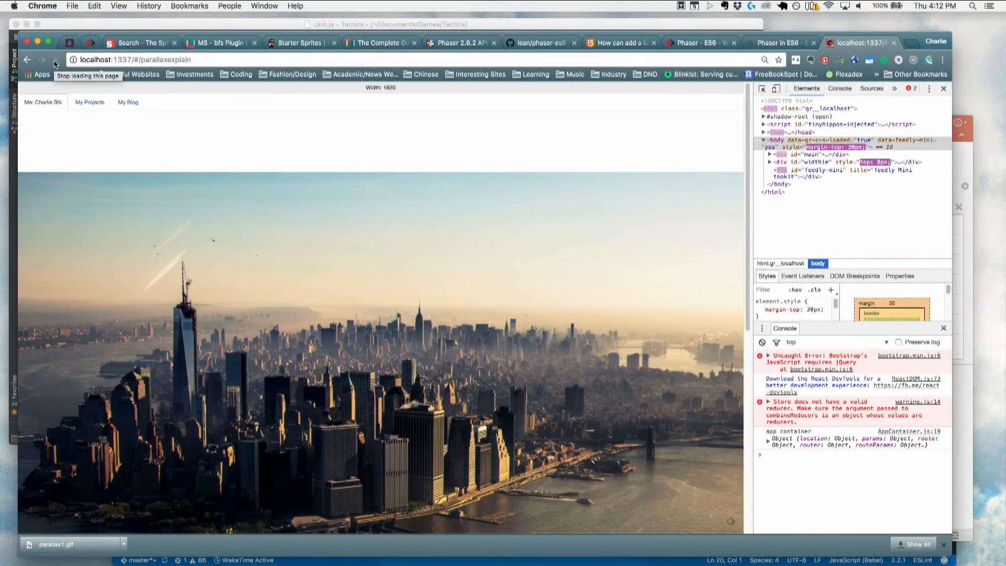
{"action": "key", "text": "F3"}
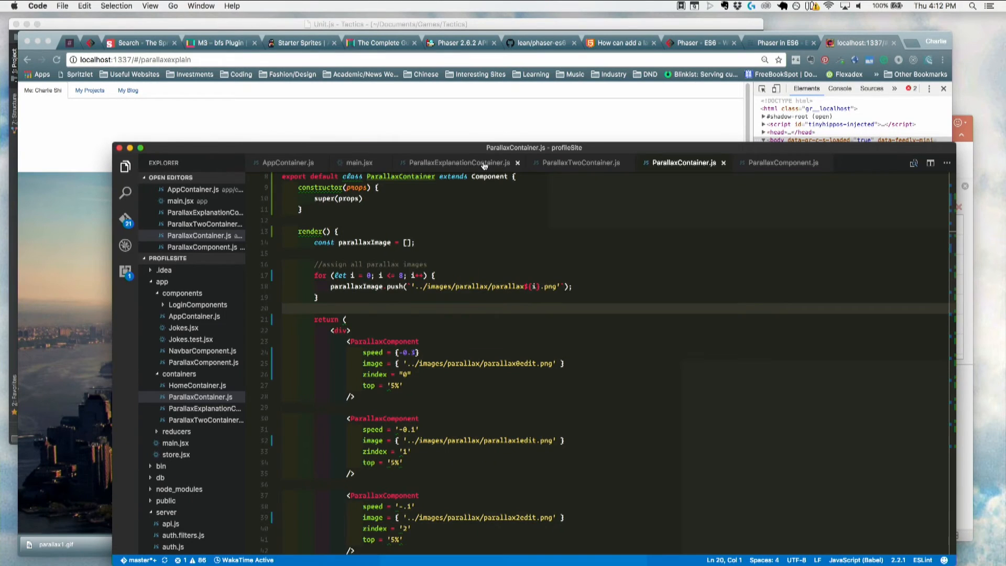
Step: Show ParallaxExplanationContainer.js with its single speed-10 NYC ParallaxComponent
{"action": "left_click", "coordinate": [460, 163]}
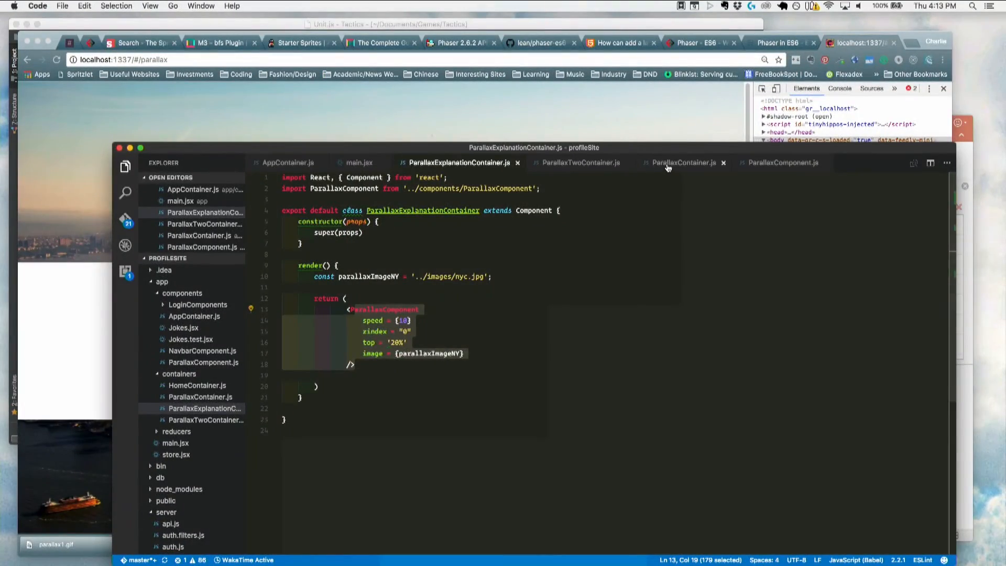
Step: Open ParallaxTwoContainer.js and scroll through its NYC and Ibiza ParallaxComponent layers
{"action": "left_click", "coordinate": [581, 163]}
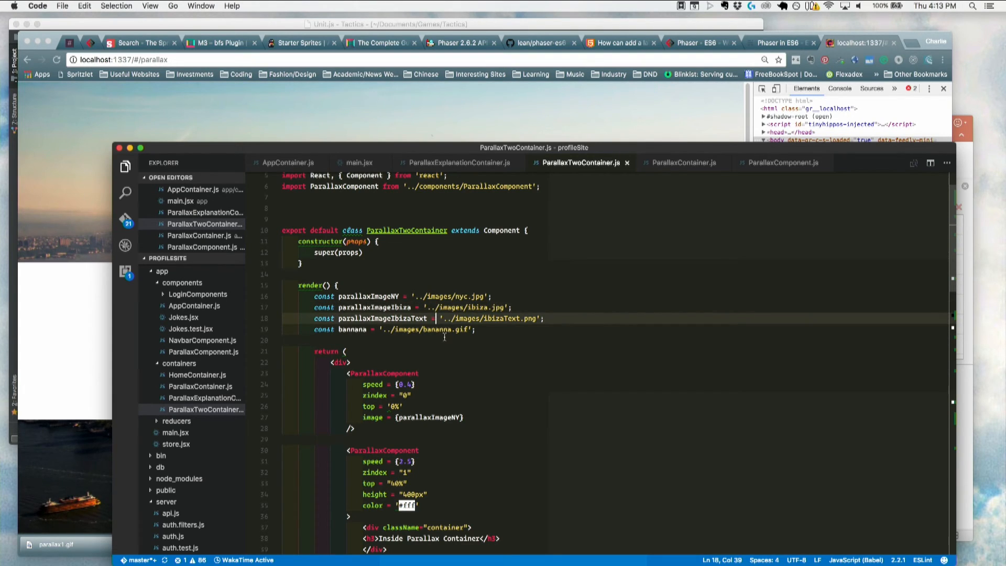
{"action": "scroll", "scroll_direction": "down", "scroll_amount": 3}
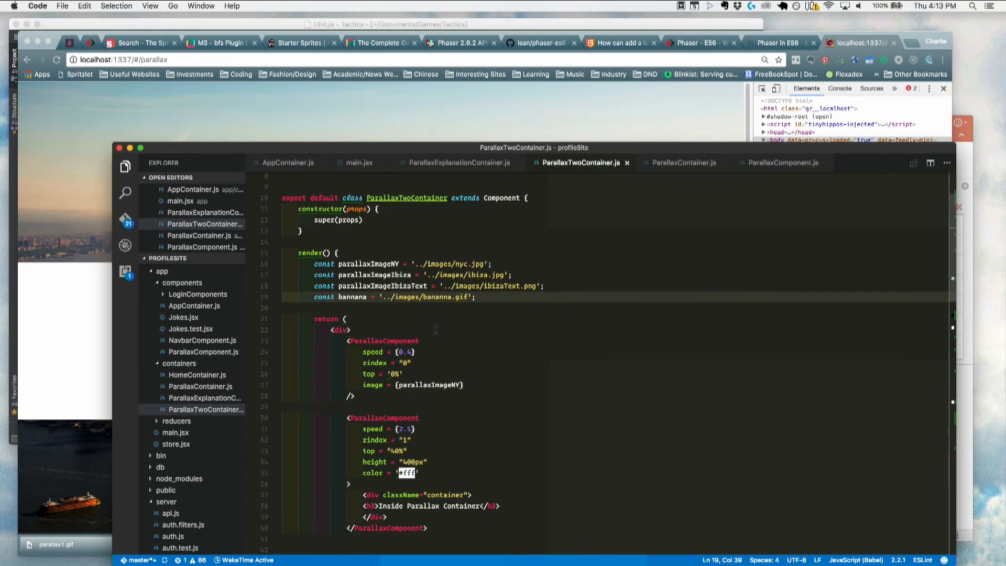
{"action": "scroll", "scroll_direction": "down", "scroll_amount": 3}
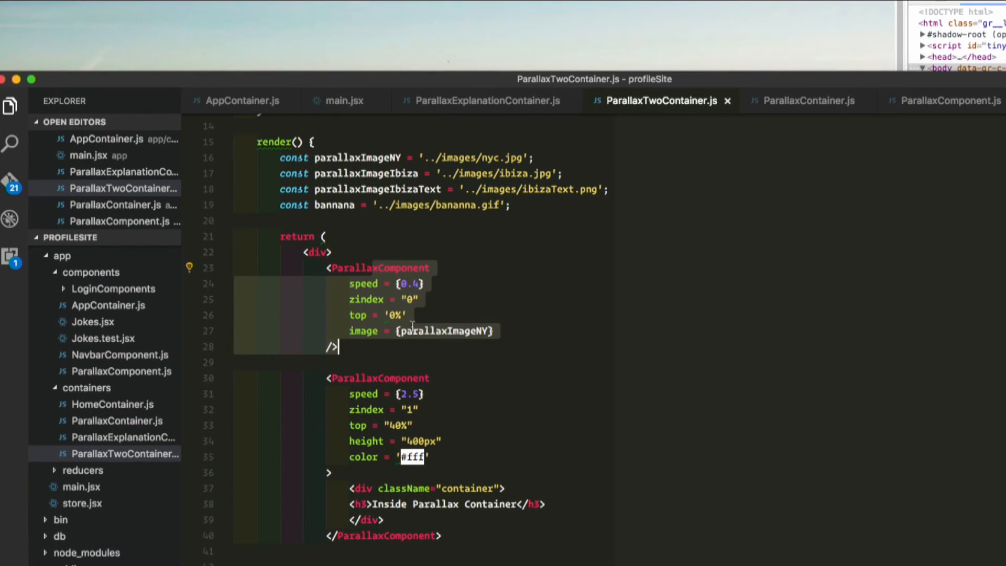
{"action": "scroll", "scroll_direction": "down", "scroll_amount": 3}
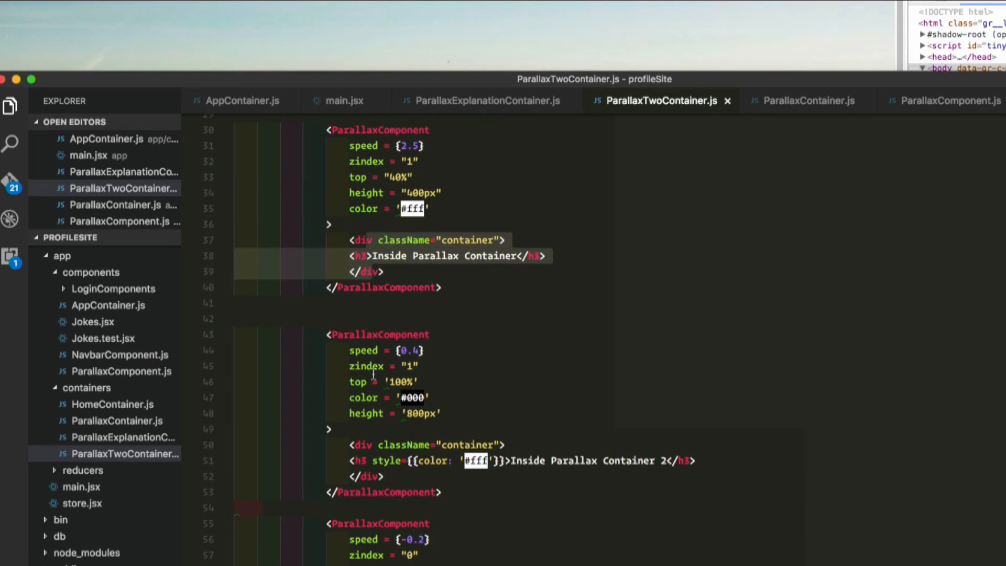
{"action": "scroll", "scroll_direction": "down", "scroll_amount": 3}
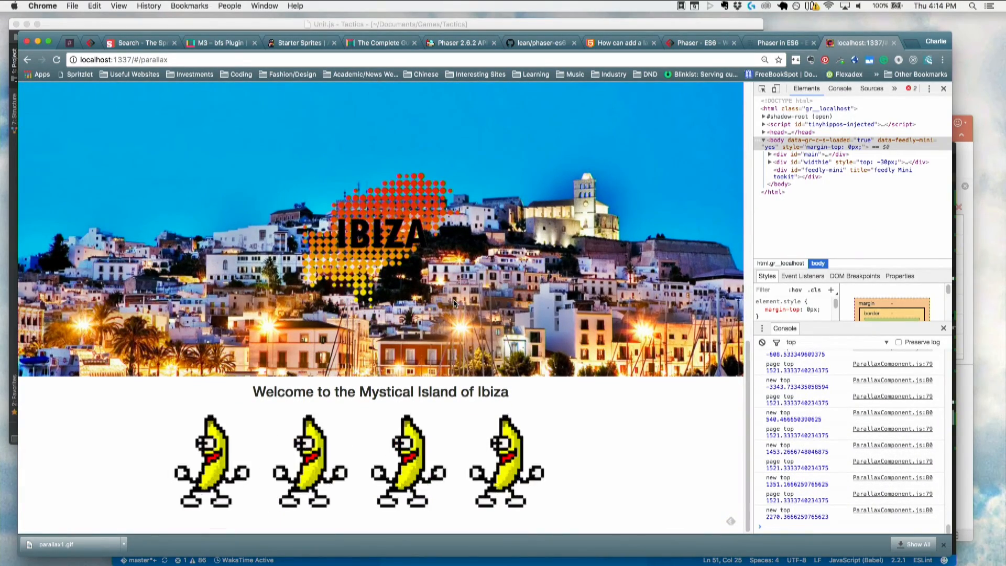
Step: Scroll the Chrome parallax page through the Ibiza layers and dancing bananas
{"action": "scroll", "scroll_direction": "down", "scroll_amount": 3}
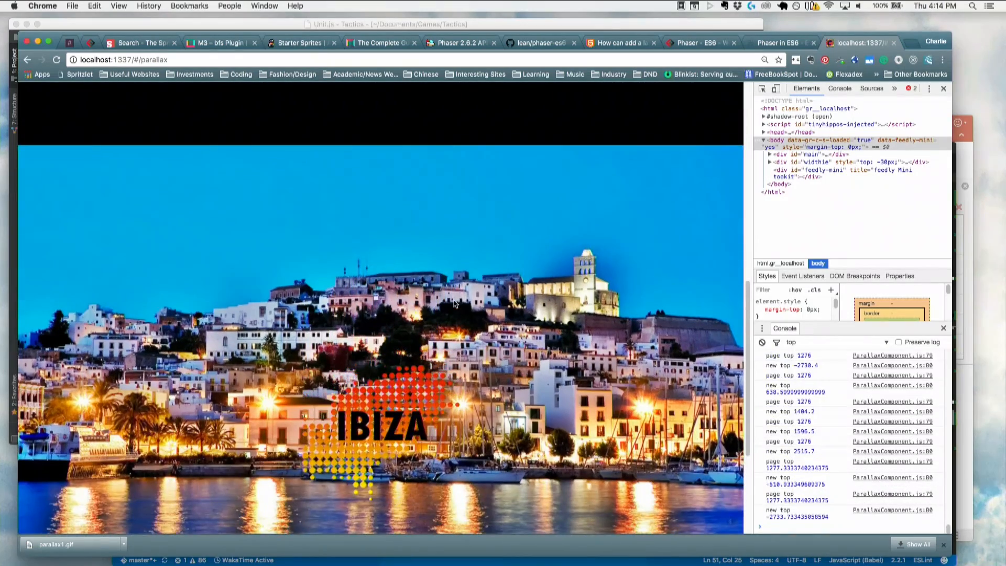
{"action": "scroll", "scroll_direction": "down", "scroll_amount": 3}
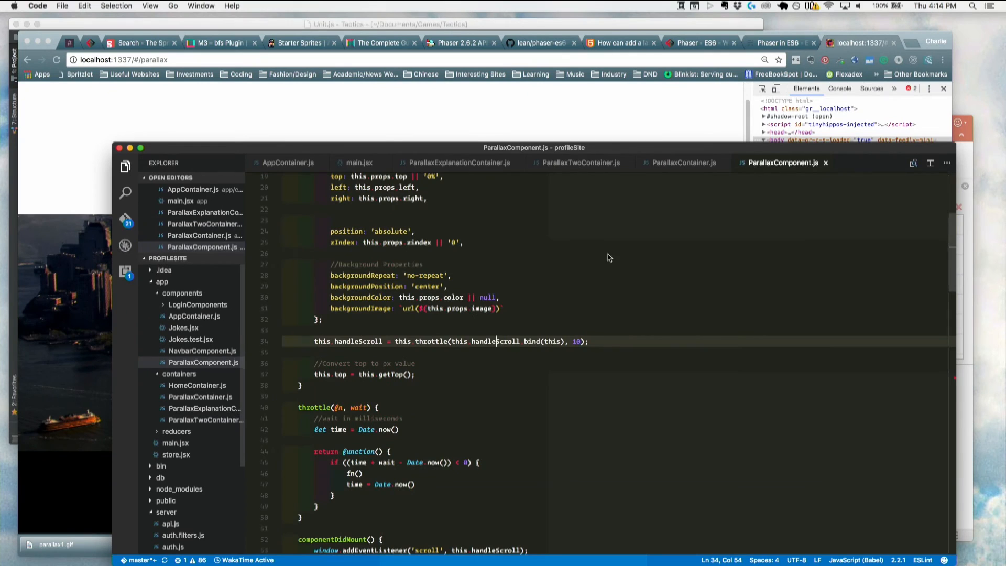
{"action": "scroll", "scroll_direction": "down", "scroll_amount": 3}
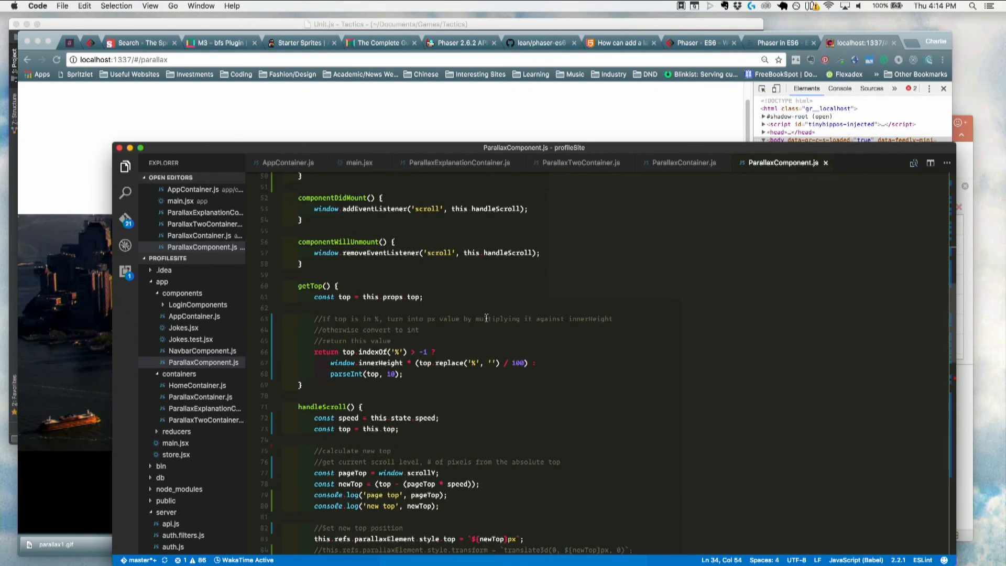
{"action": "scroll", "scroll_direction": "down", "scroll_amount": 3}
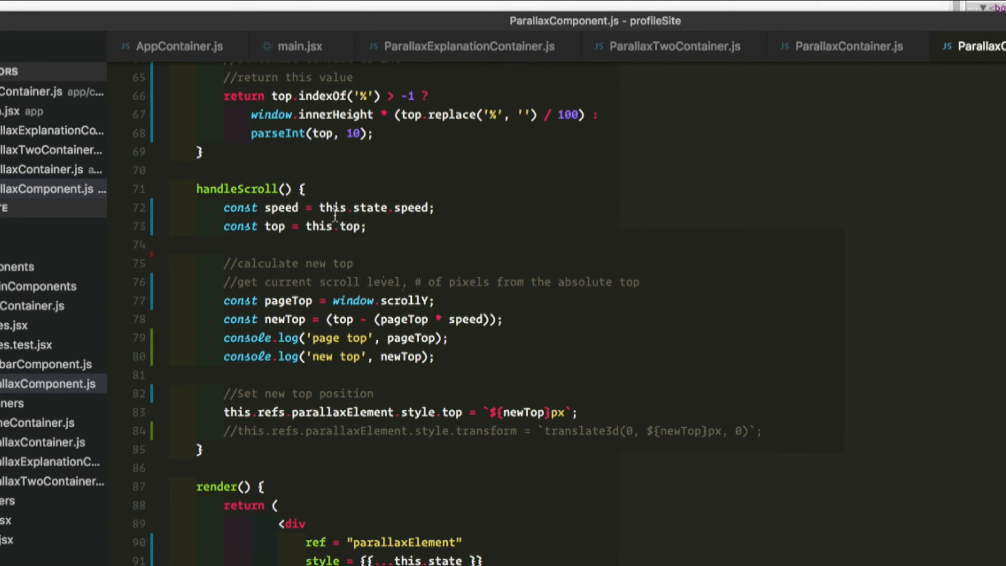
{"action": "mouse_move", "coordinate": [331, 209]}
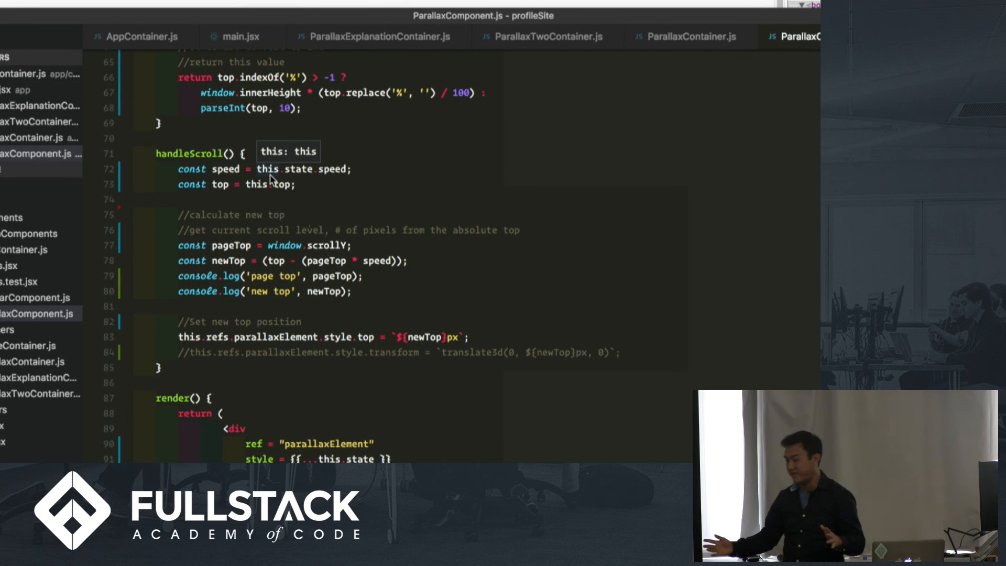
{"action": "mouse_move", "coordinate": [266, 226]}
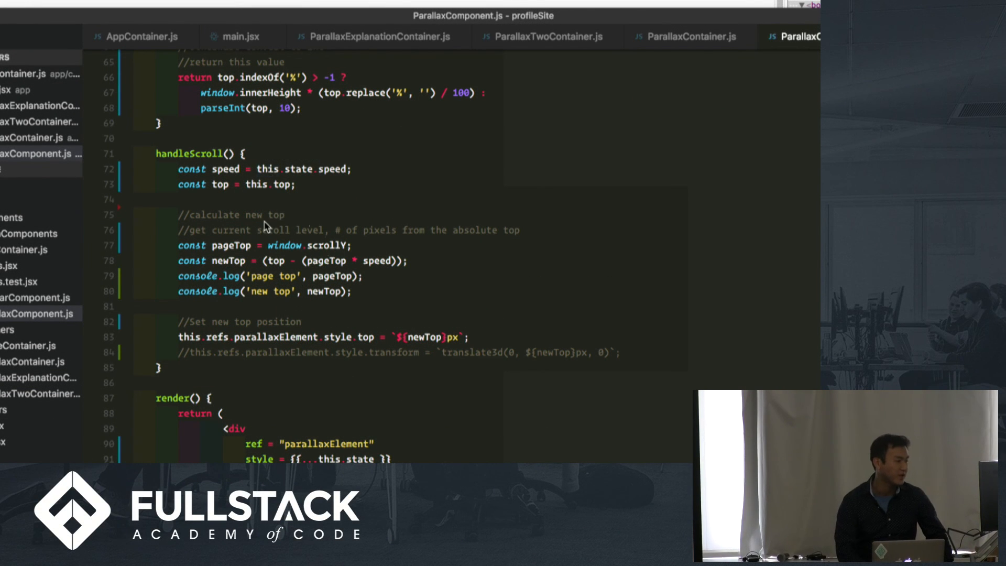